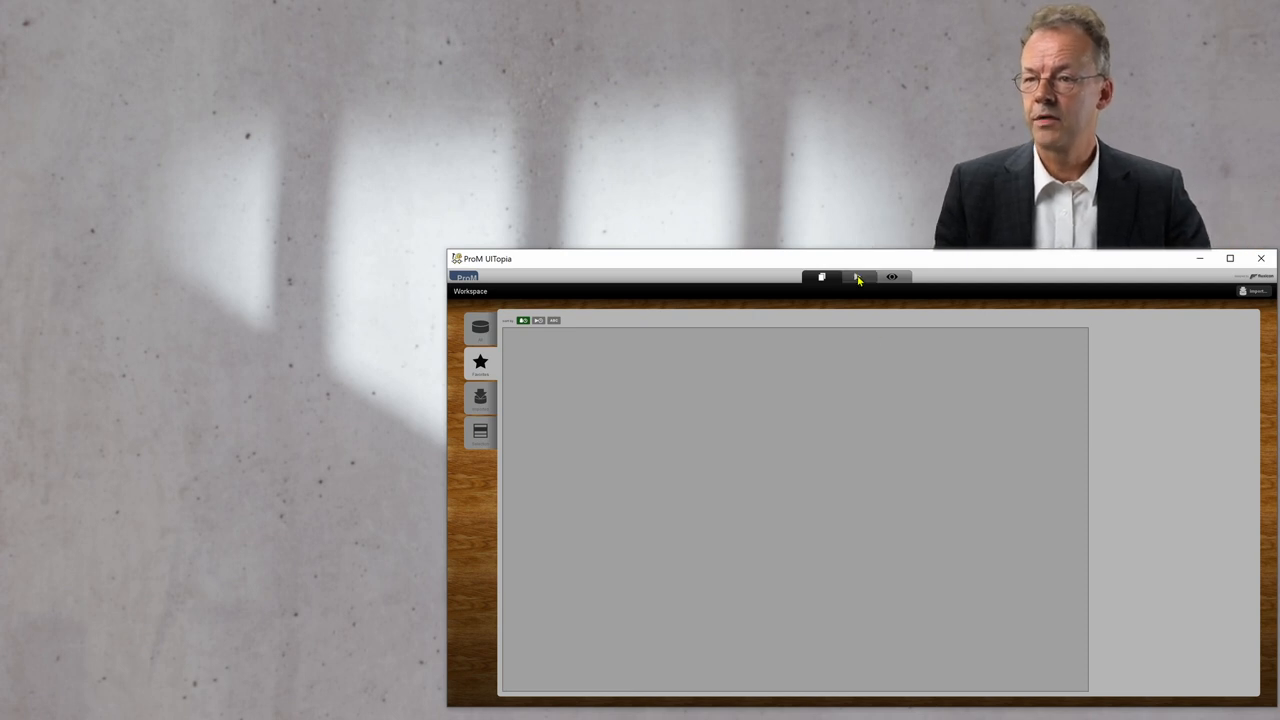
Browse the Actions list to locate the 'Write SimpleLog Using Editor' plugin.
{"action": "left_click", "coordinate": [856, 276]}
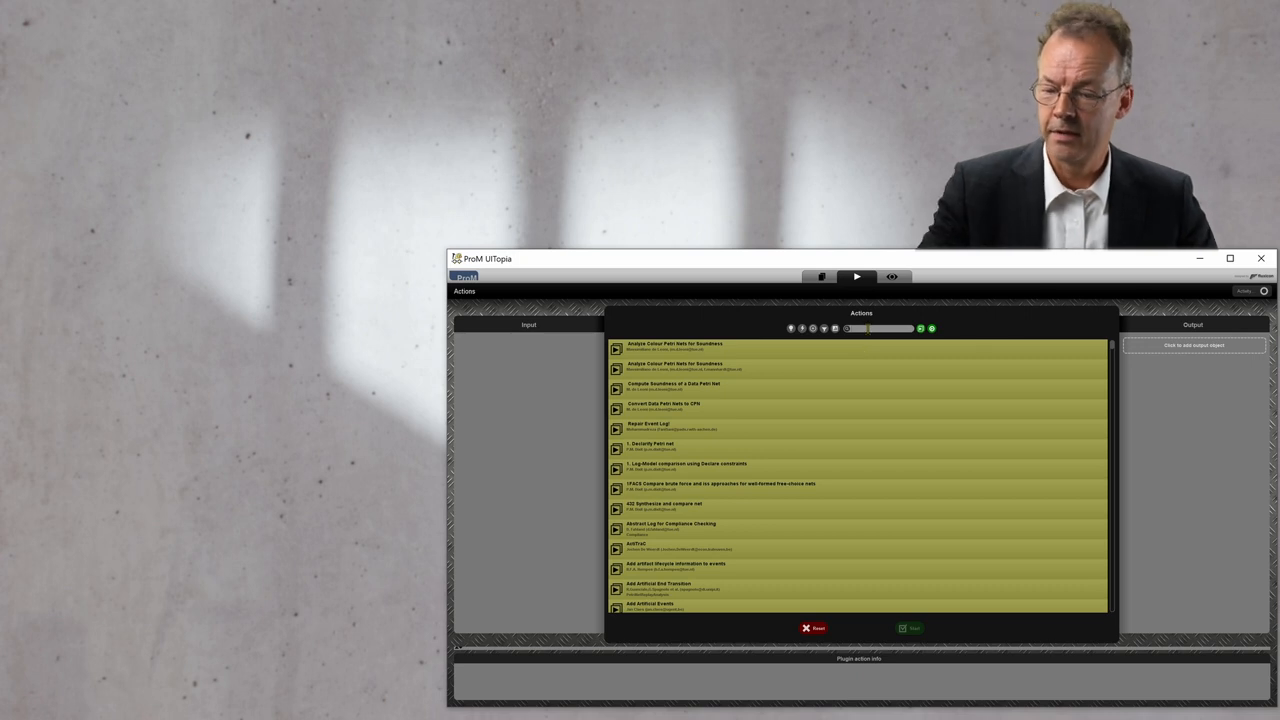
{"action": "scroll", "scroll_direction": "down", "scroll_amount": 3}
{"action": "type", "text": "edit"}
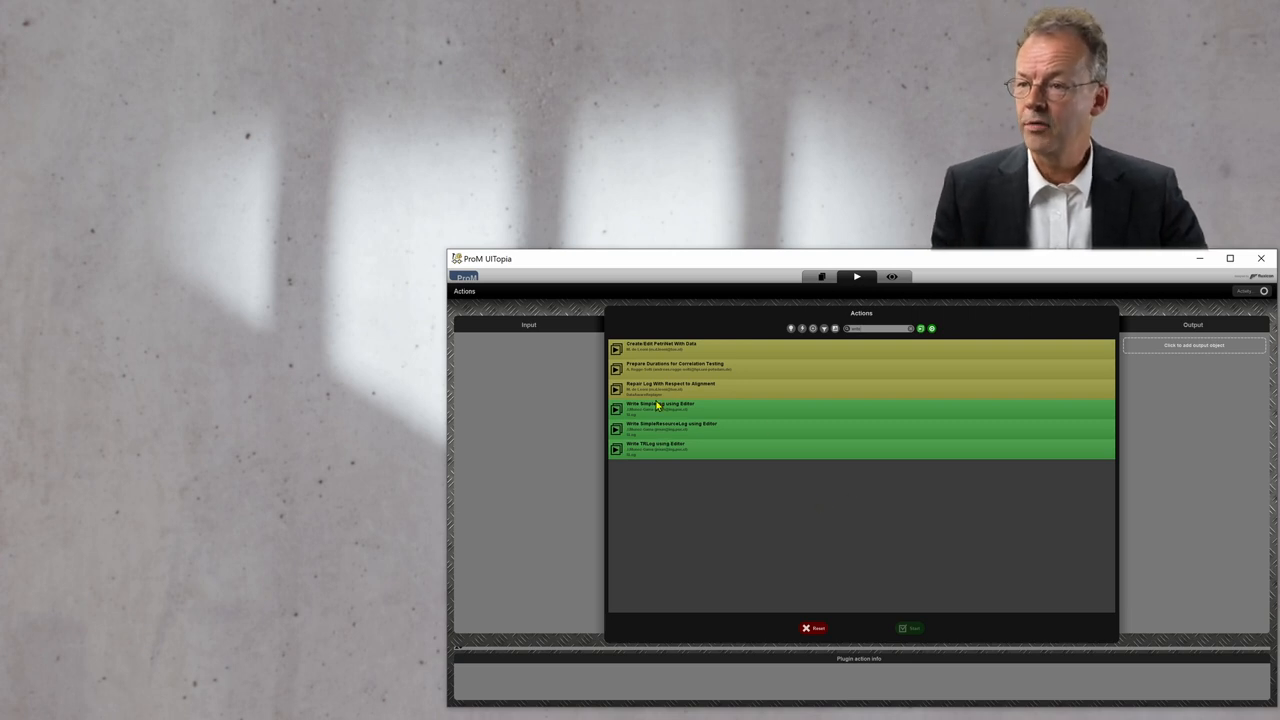
{"action": "mouse_move", "coordinate": [650, 410]}
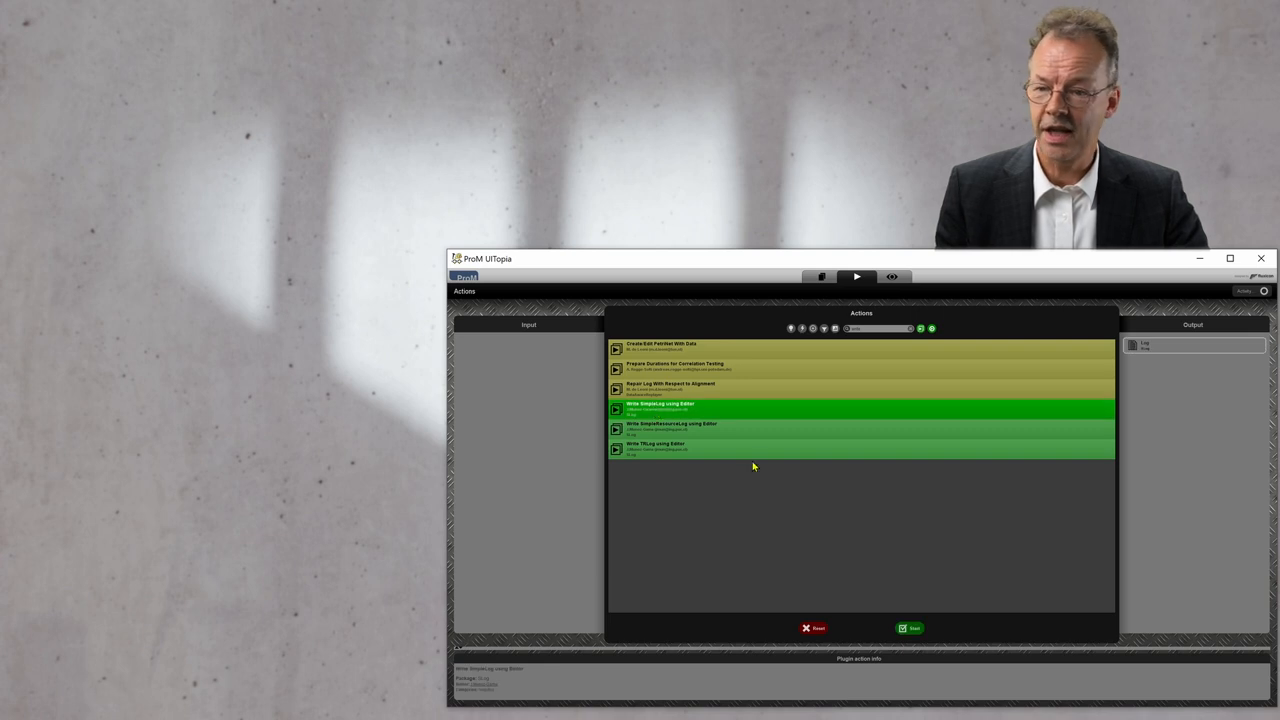
Start the plugin and enter a few sample traces in the SimpleLog Editor.
{"action": "left_click", "coordinate": [908, 628]}
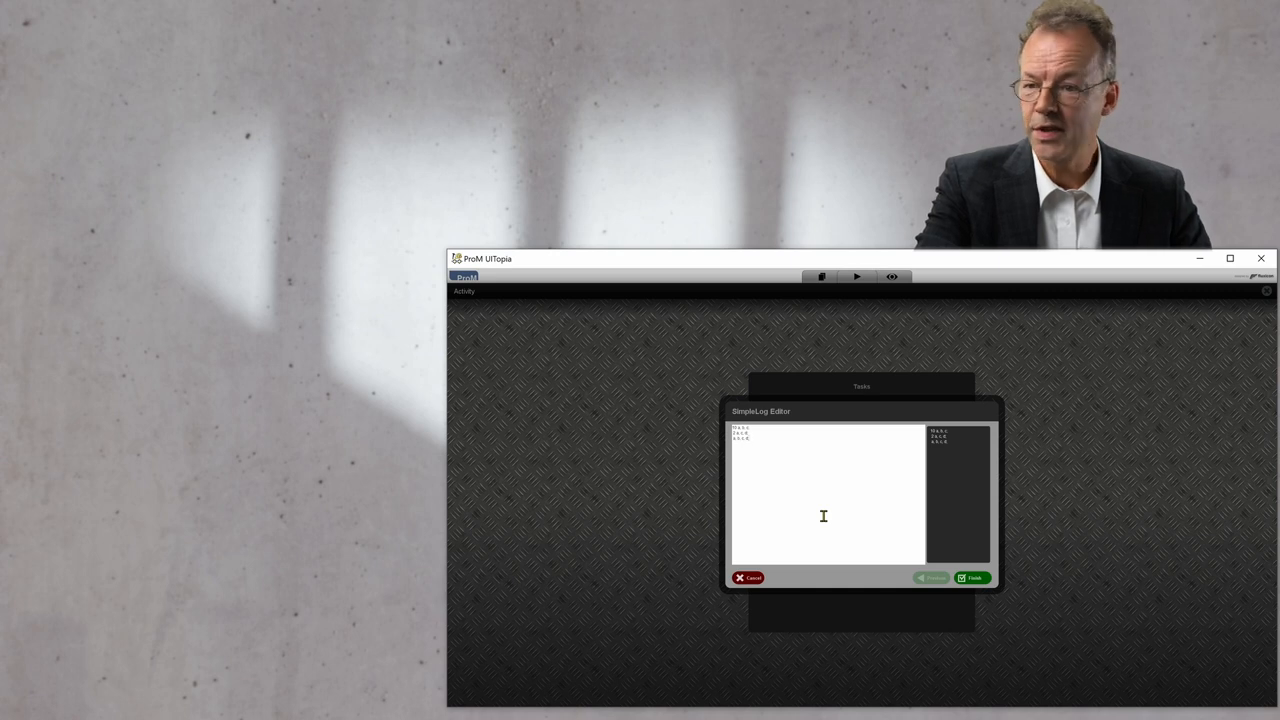
Finish the editor to create the event log and choose the Log view.
{"action": "left_click", "coordinate": [972, 576]}
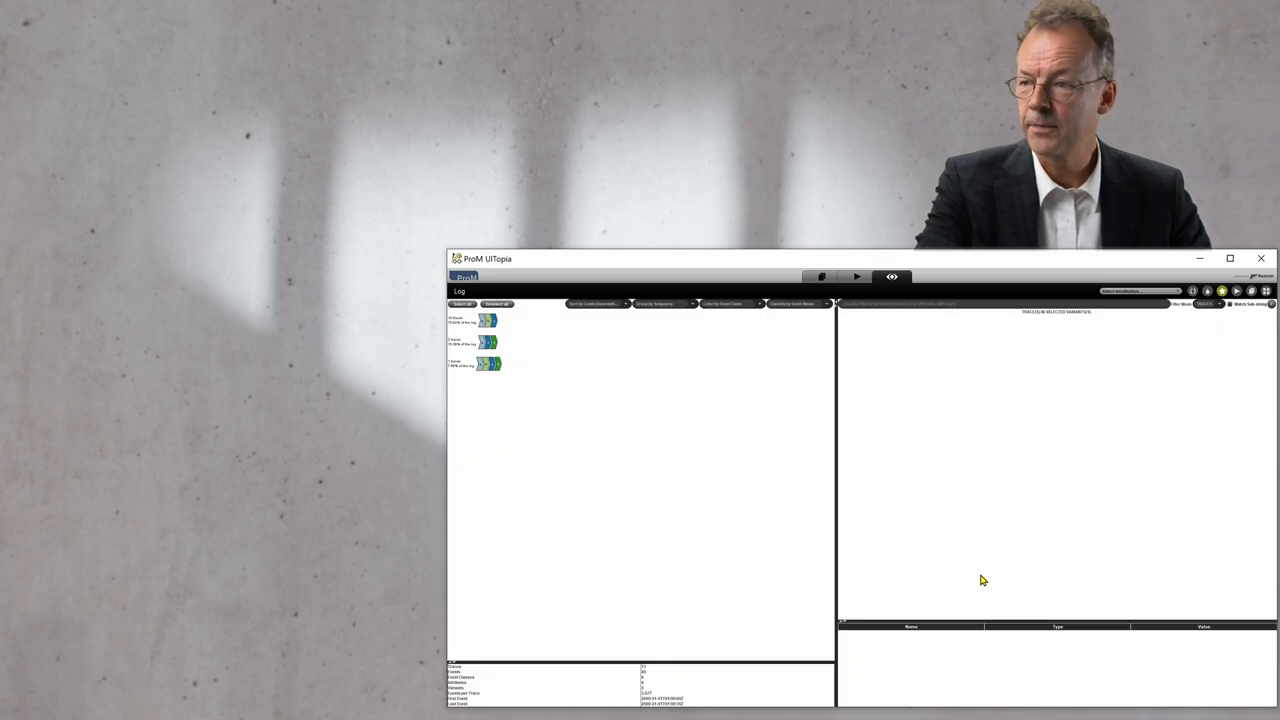
{"action": "mouse_move", "coordinate": [996, 516]}
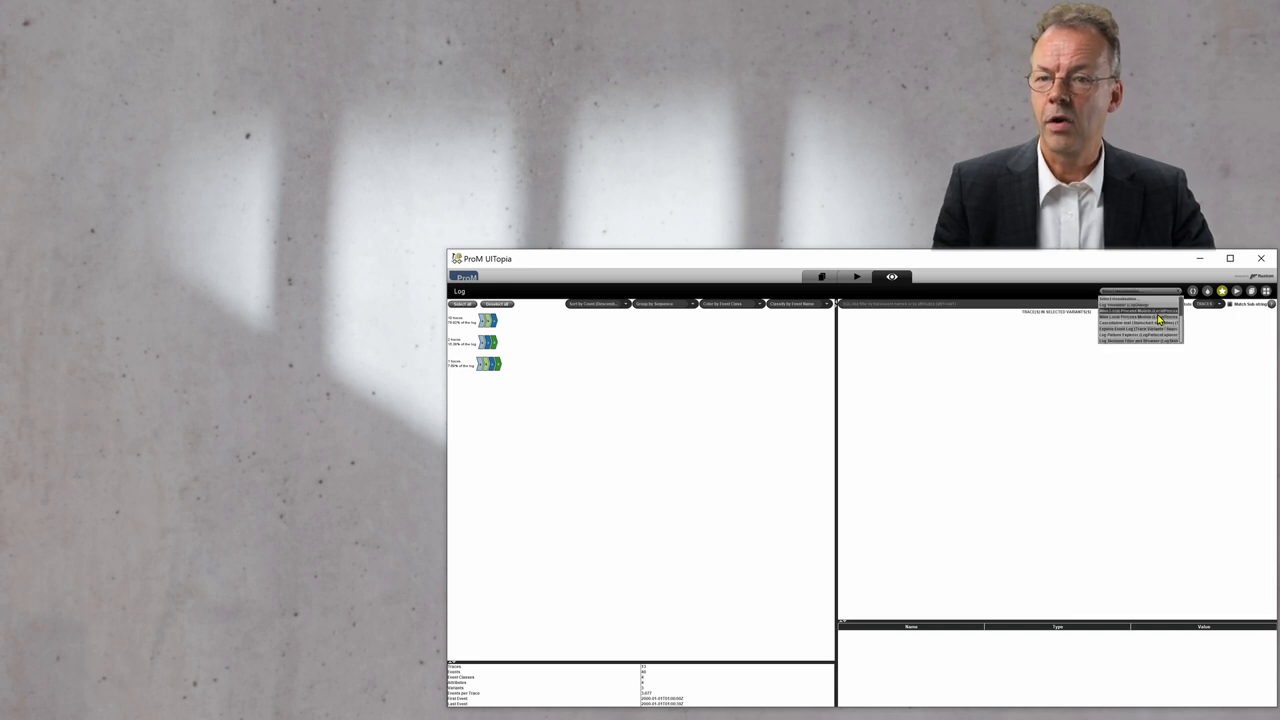
{"action": "left_click", "coordinate": [1140, 316]}
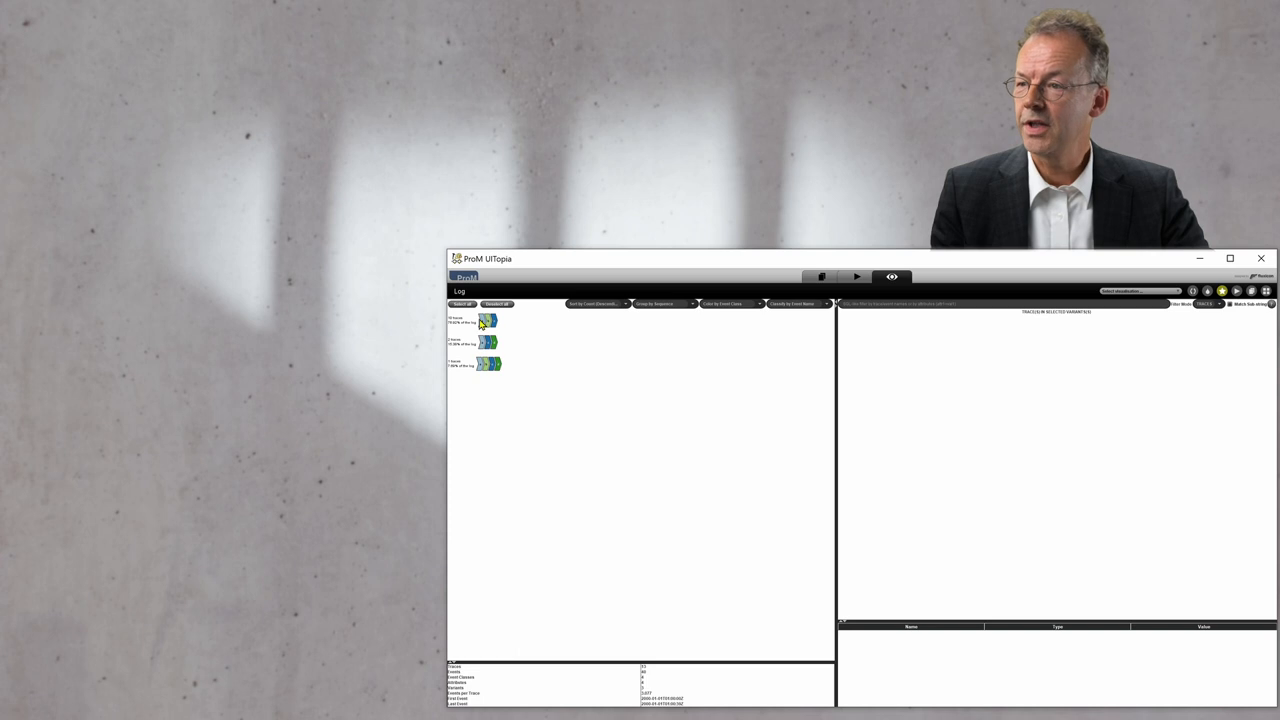
Browse the first, second and third trace variants to see their traces.
{"action": "left_click", "coordinate": [488, 320]}
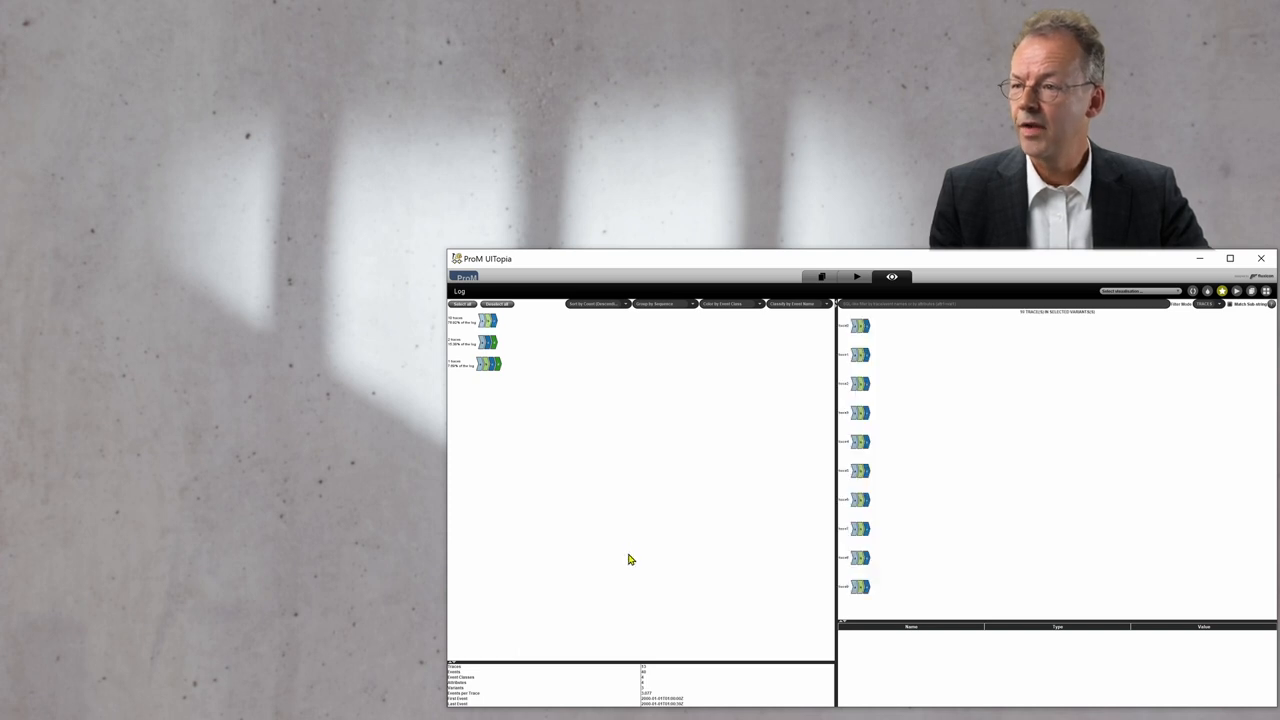
{"action": "mouse_move", "coordinate": [900, 368]}
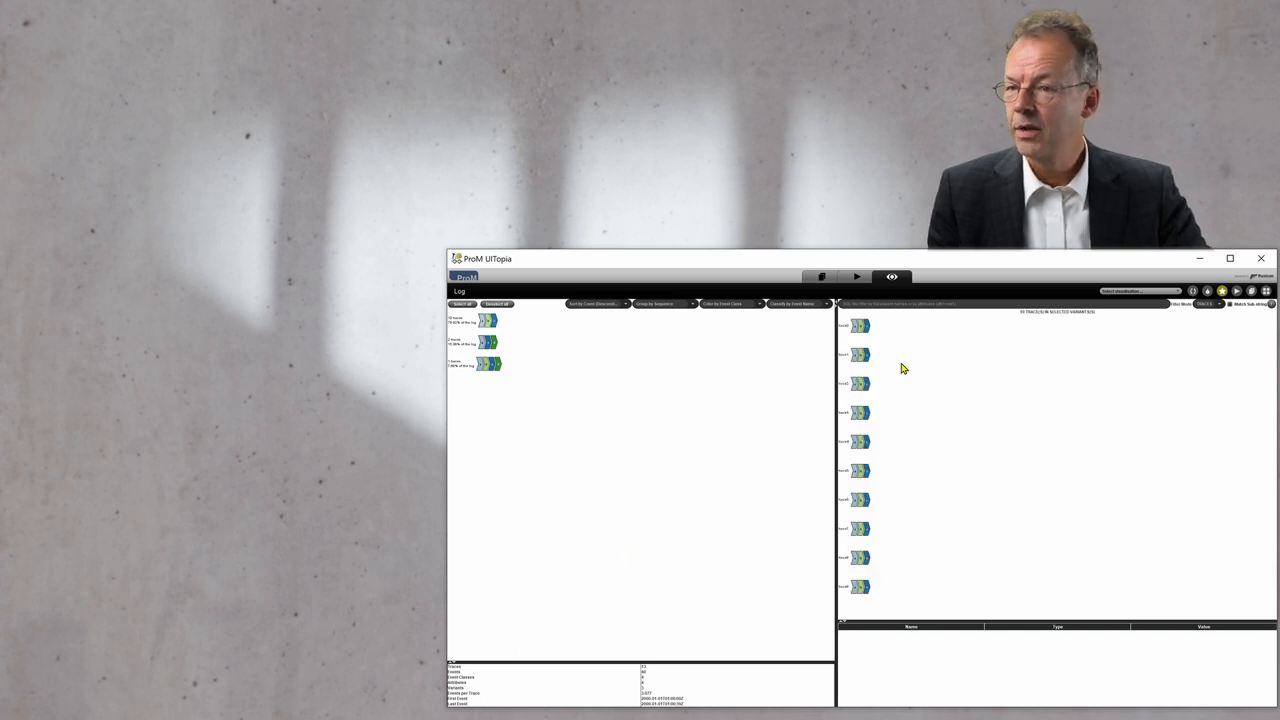
{"action": "left_click", "coordinate": [488, 344]}
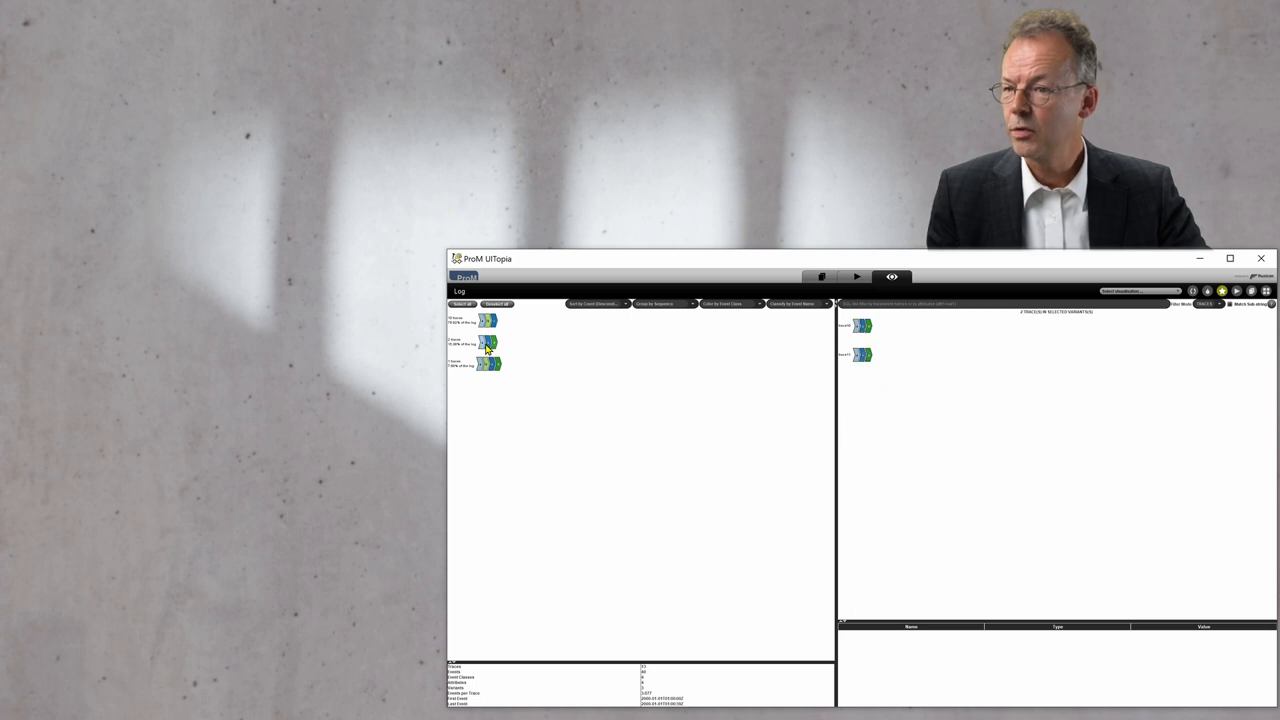
{"action": "left_click", "coordinate": [488, 364]}
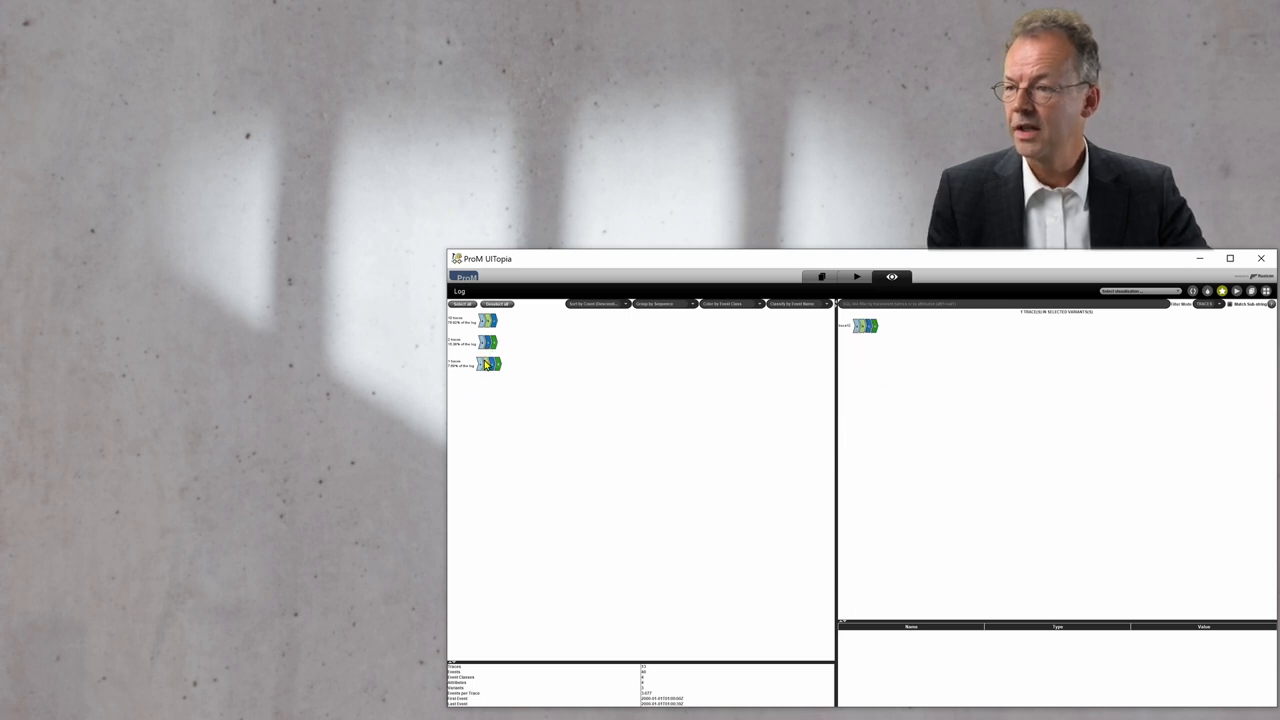
{"action": "mouse_move", "coordinate": [492, 388]}
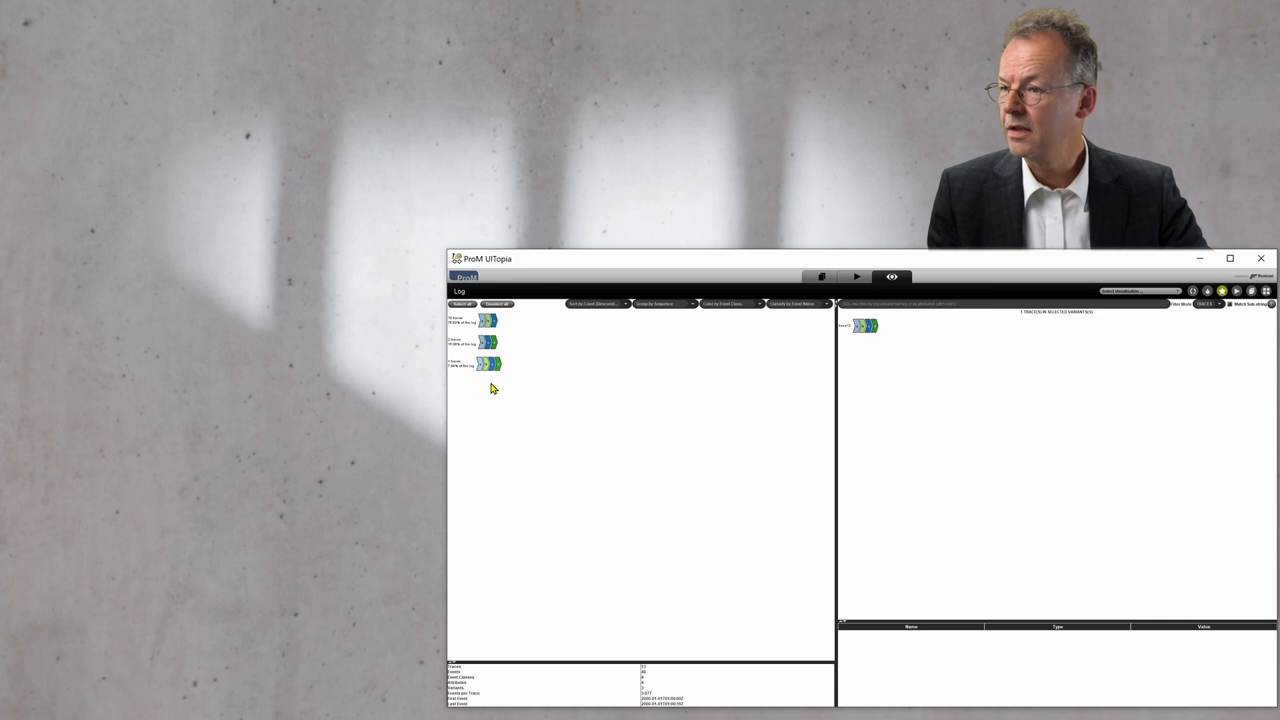
{"action": "mouse_move", "coordinate": [714, 448]}
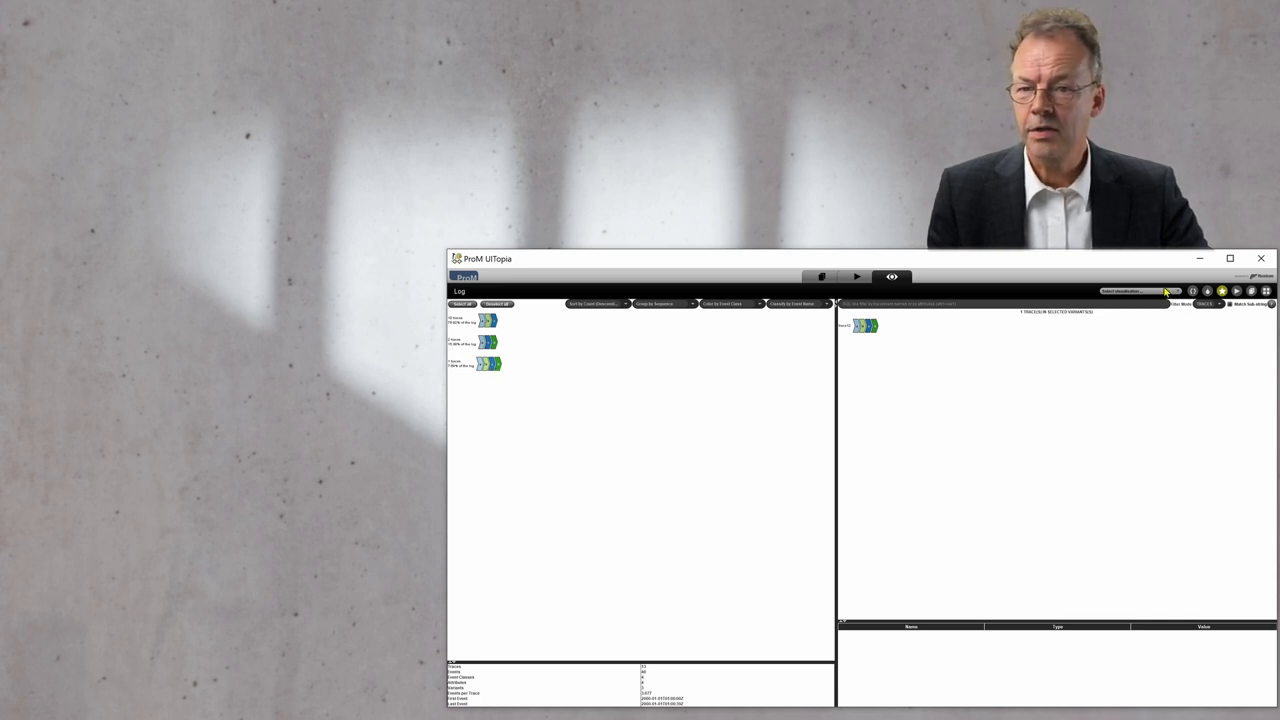
View the log as an Inductive Visual Miner process map of a–d, then return to the Workspace.
{"action": "left_click", "coordinate": [1140, 292]}
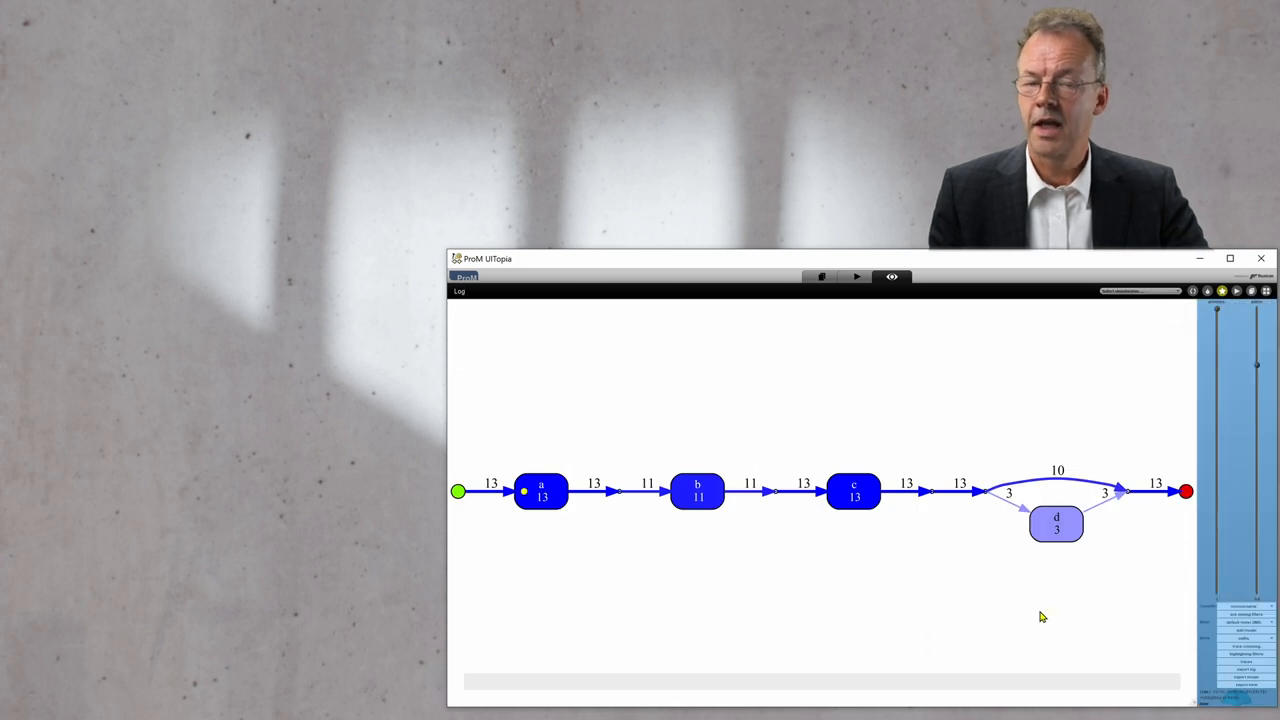
{"action": "mouse_move", "coordinate": [1058, 610]}
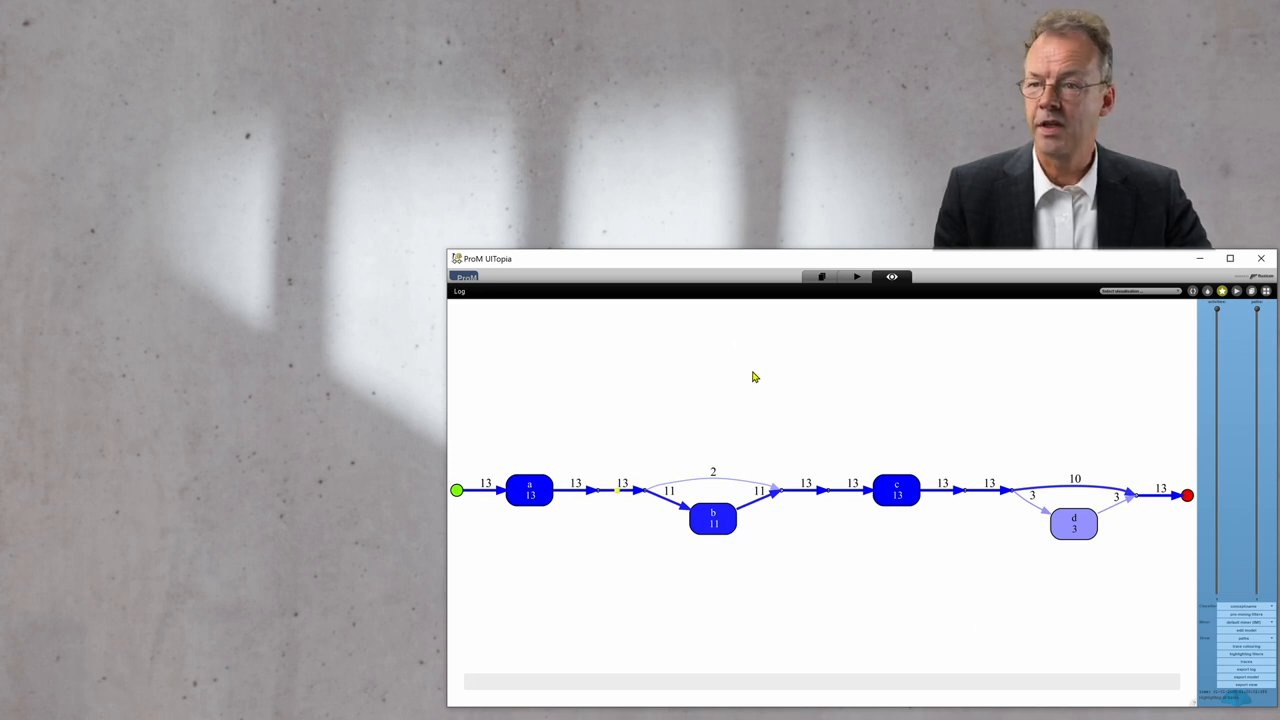
{"action": "left_click", "coordinate": [820, 276]}
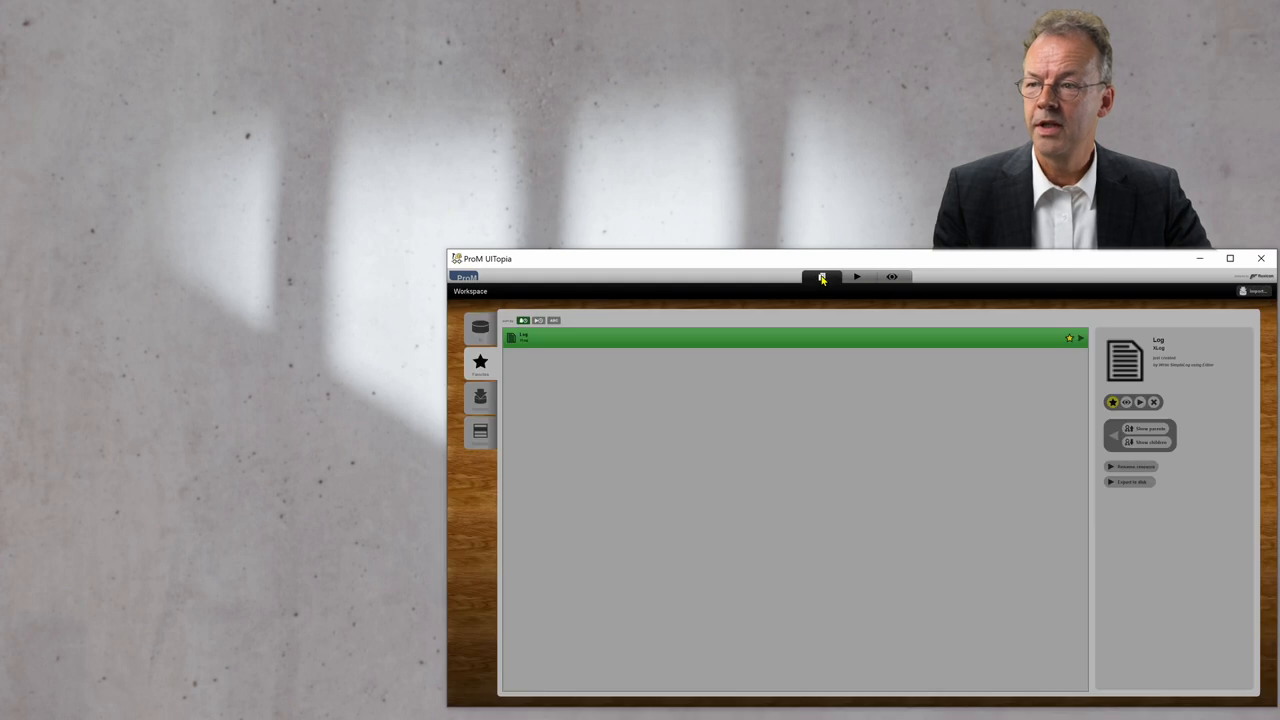
{"action": "mouse_move", "coordinate": [604, 404]}
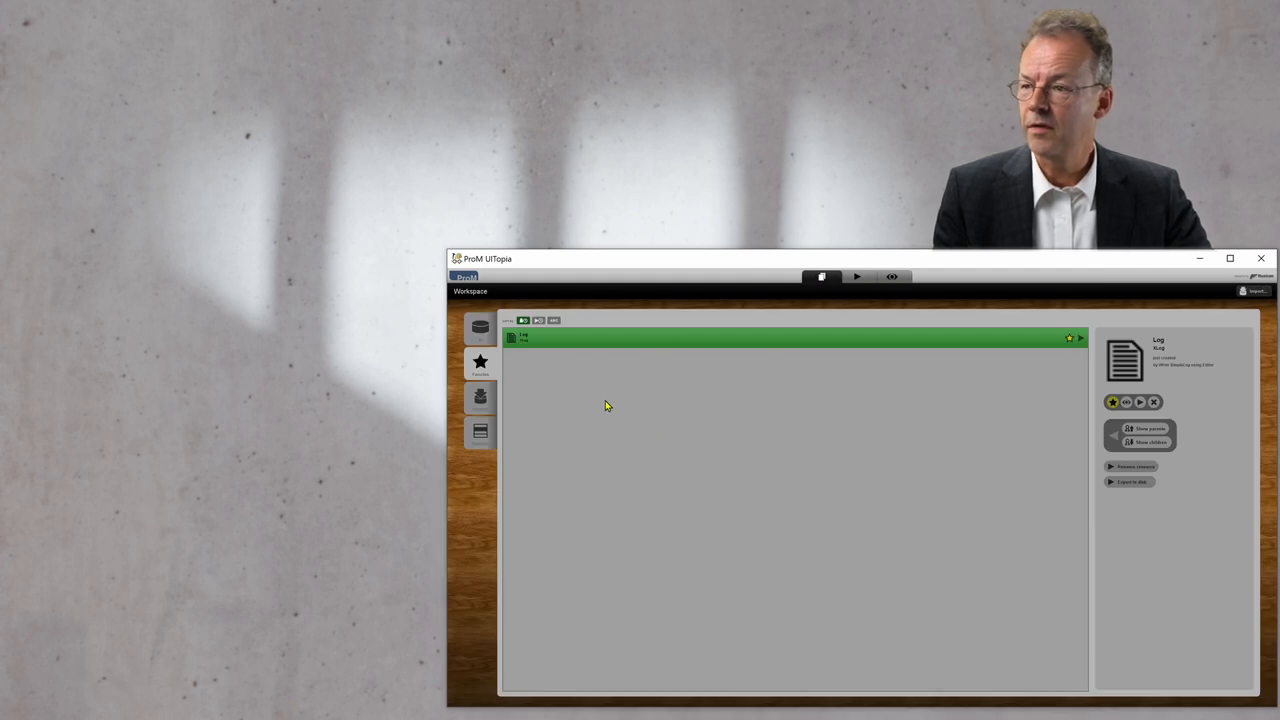
{"action": "mouse_move", "coordinate": [1188, 520]}
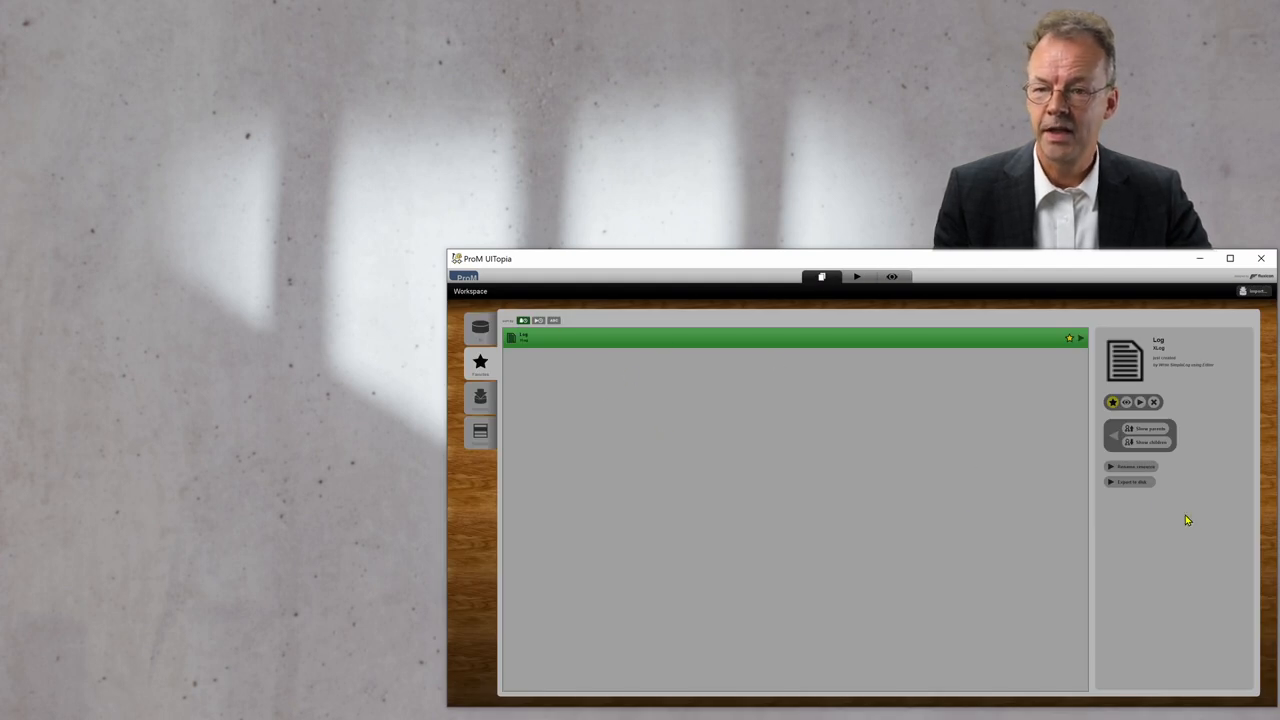
Export the event log to disk and confirm the save.
{"action": "left_click", "coordinate": [1130, 480]}
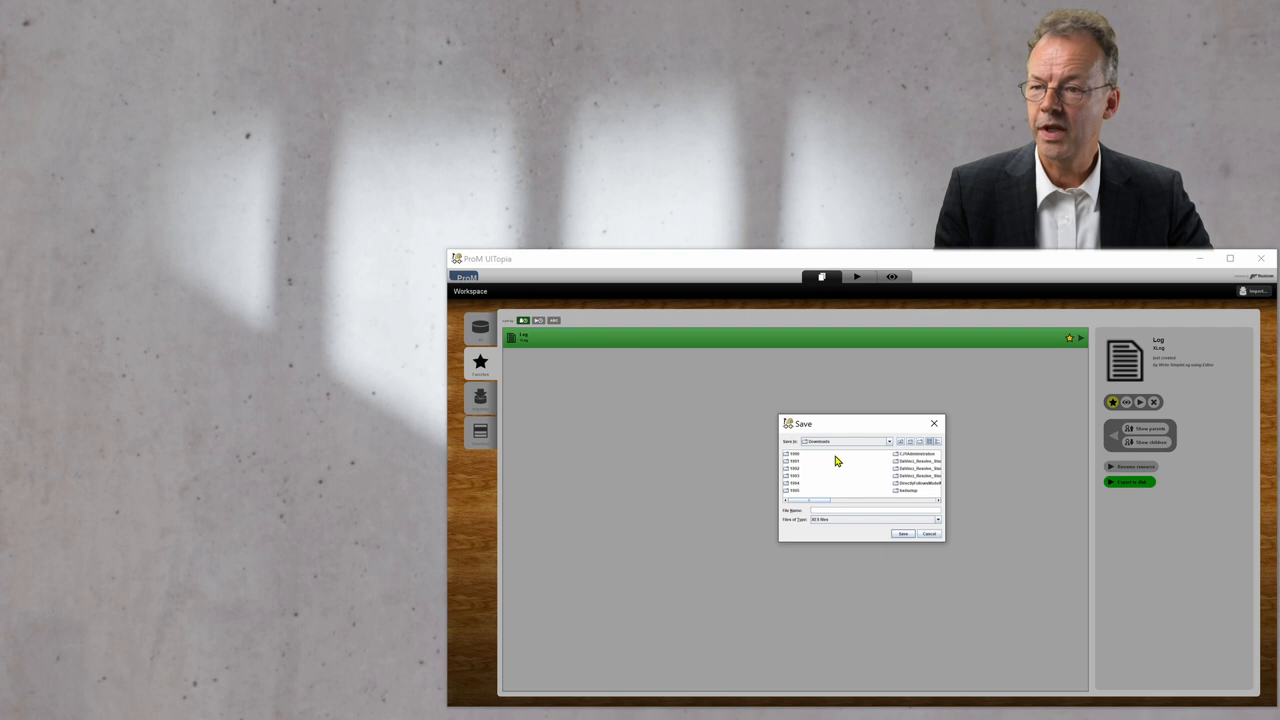
{"action": "mouse_move", "coordinate": [838, 464]}
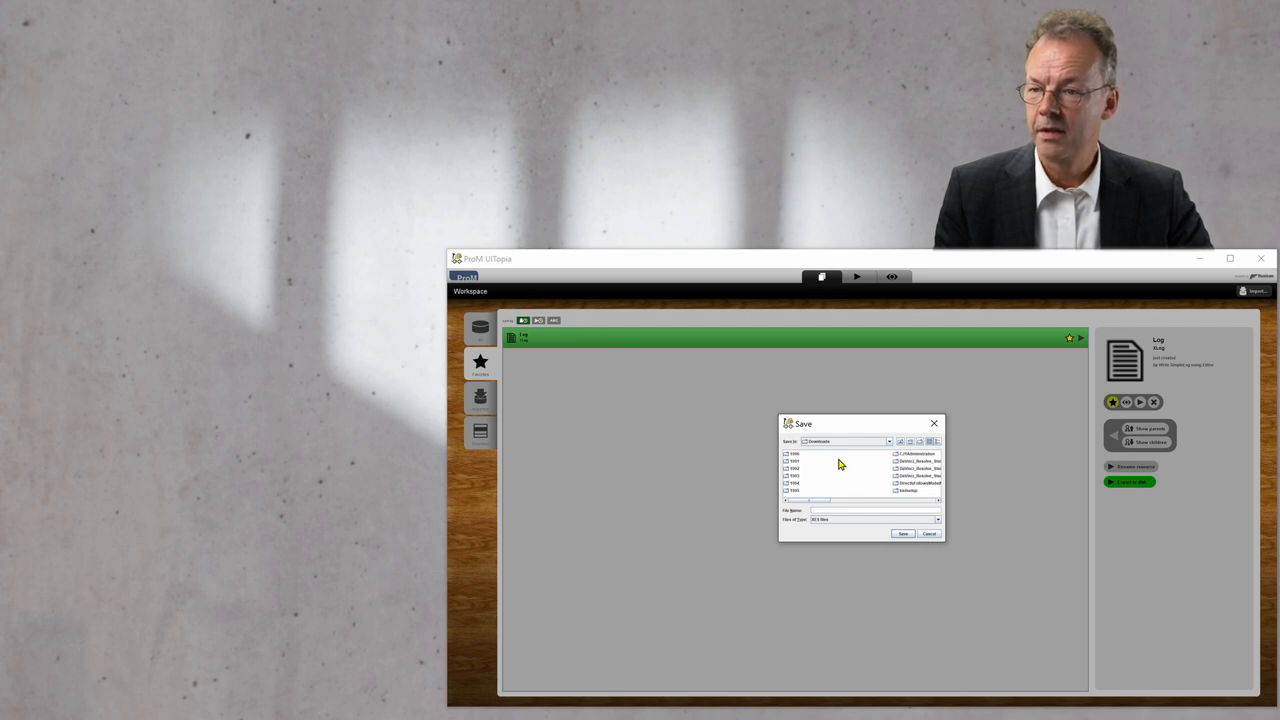
{"action": "left_click", "coordinate": [928, 532]}
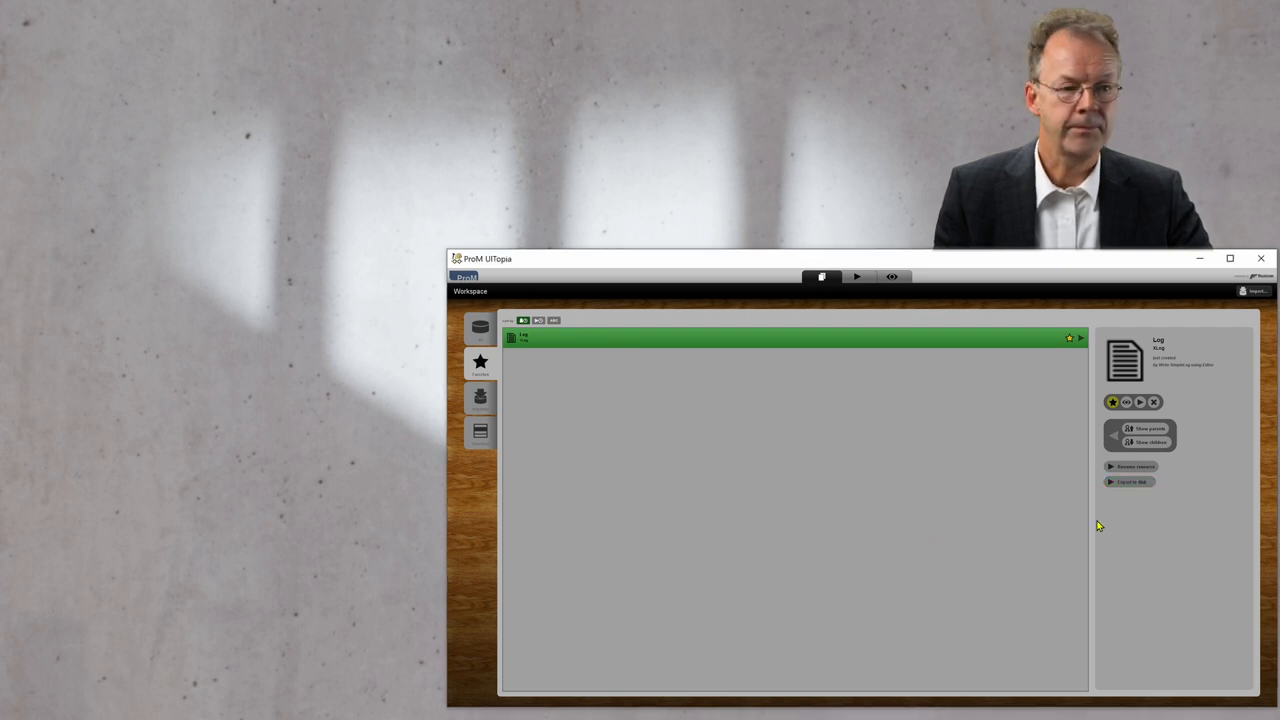